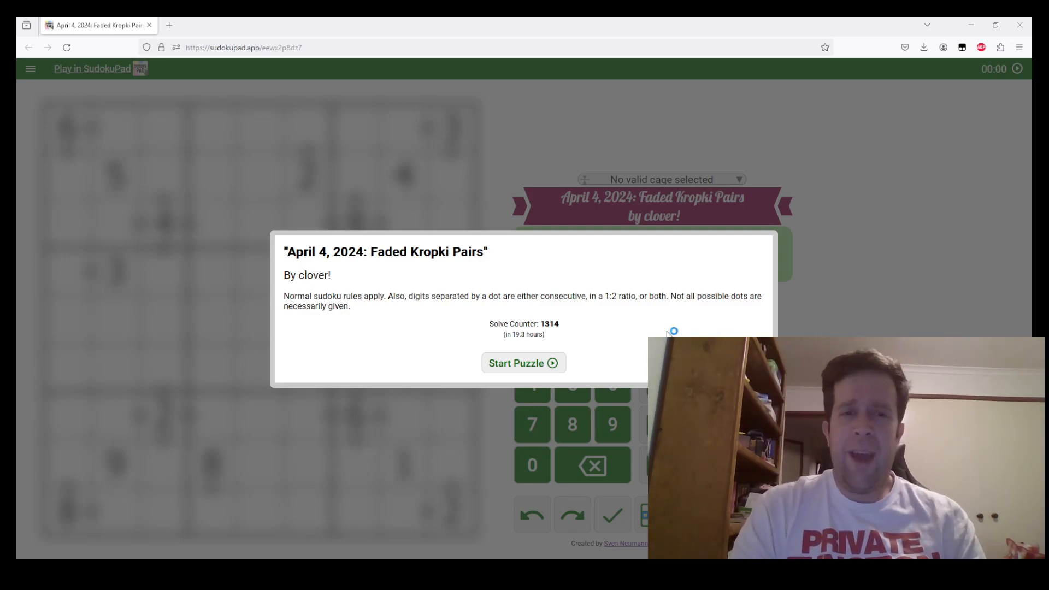
Step: Start the Faded Kropki Pairs puzzle from the intro dialog to reveal the grid
left_click(523, 363)
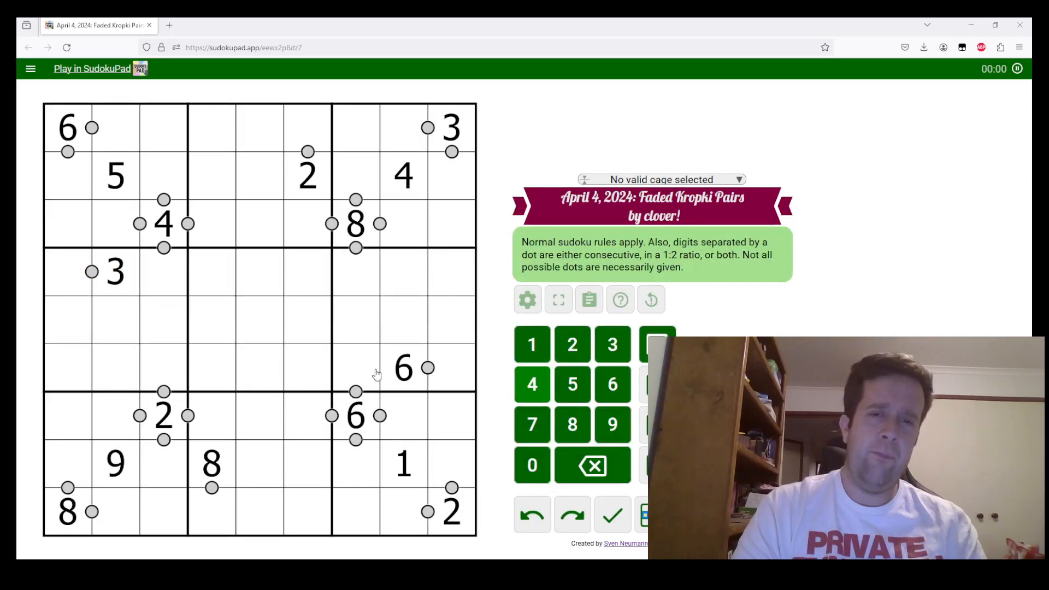
left_click(163, 180)
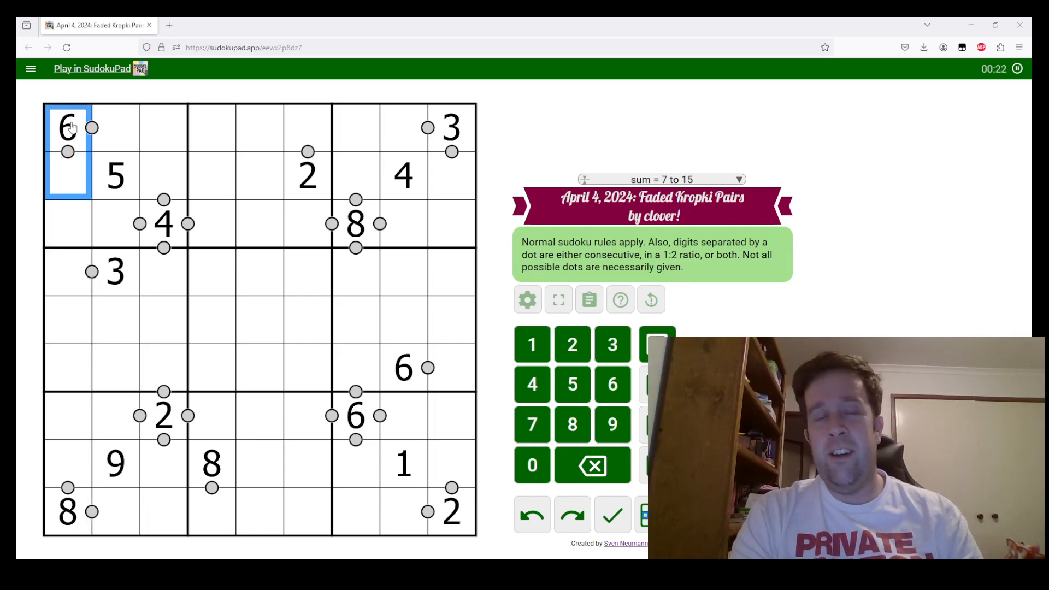
mouse_move(66, 181)
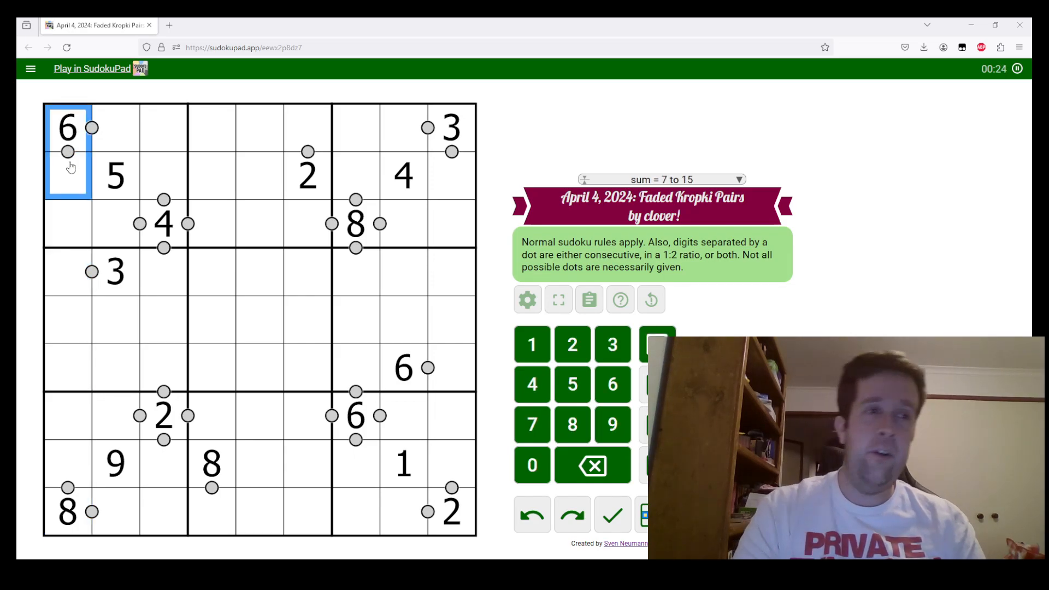
left_click(532, 425)
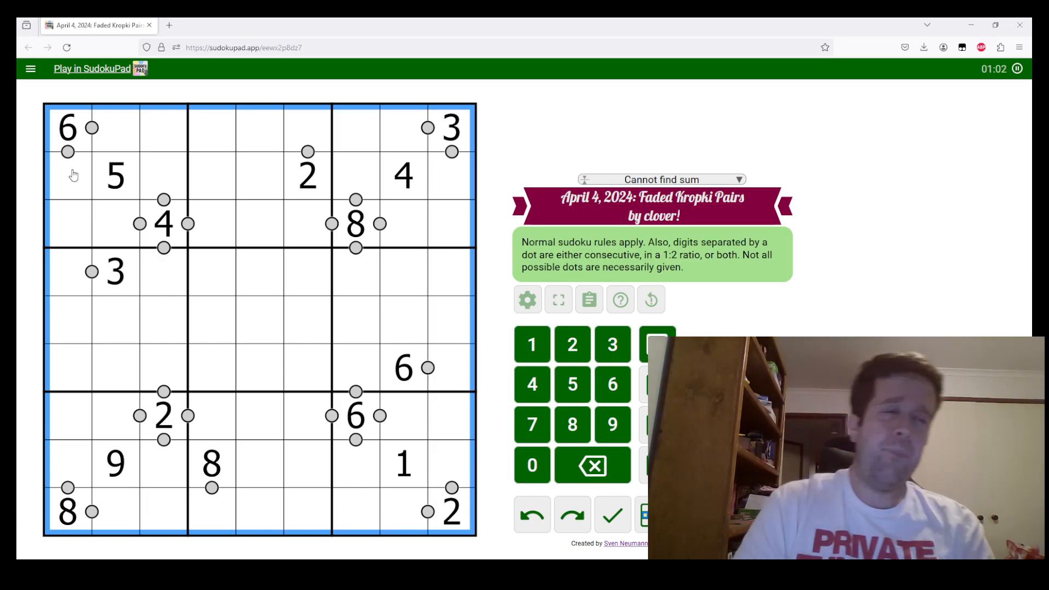
Step: Fill the top-left box with 7, 3, 8, 2 and pencil 1/9 in the last two cells
left_click(115, 131)
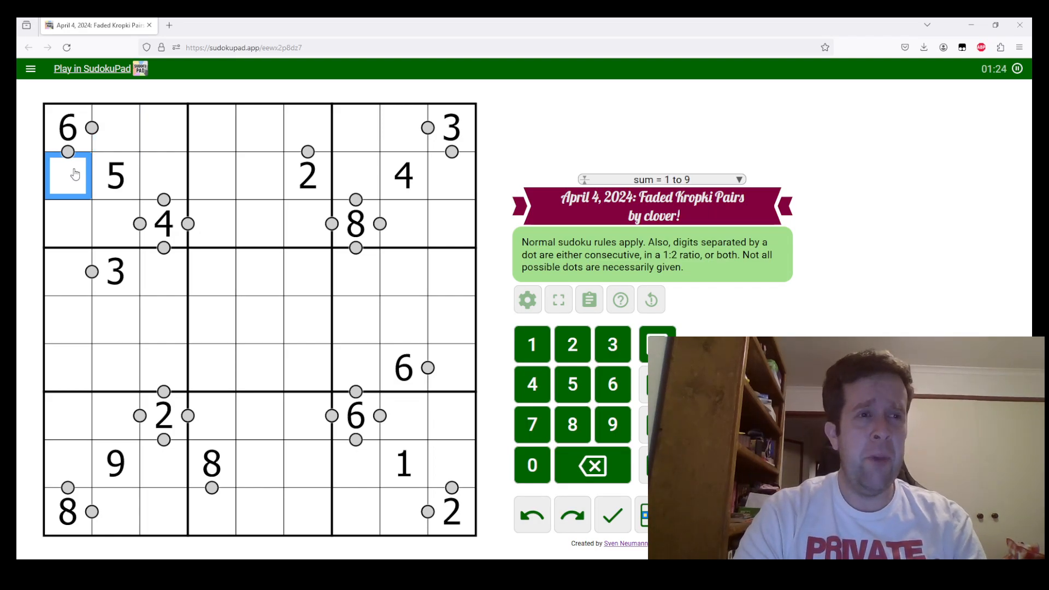
left_click(114, 131)
type("37")
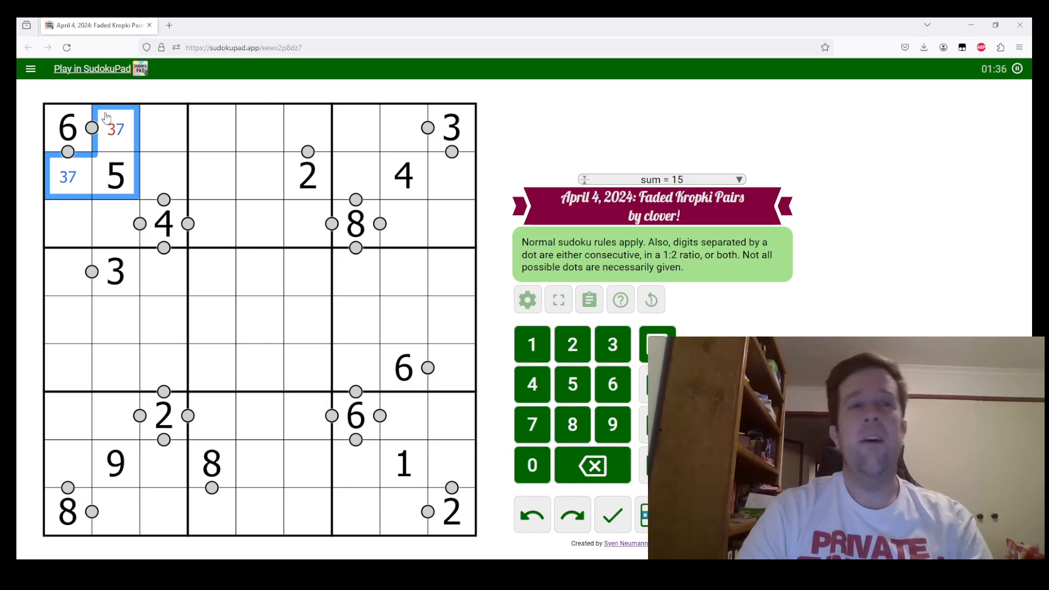
left_click(451, 127)
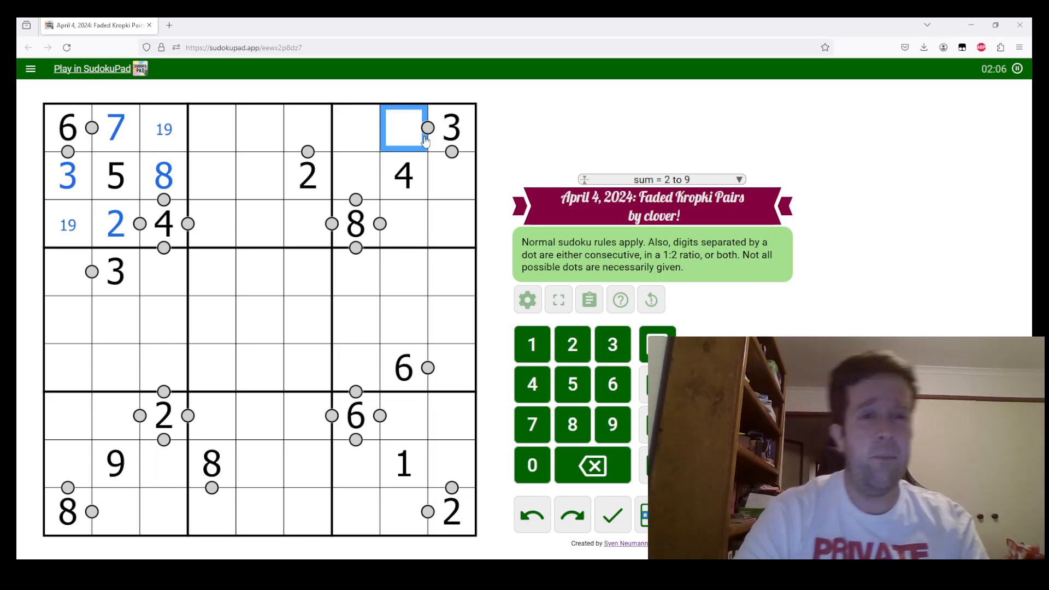
Step: Enter 2 and 6 with 15 and 79 pencil pairs top-right, plus 4 and 3 bottom-right
left_click(452, 175)
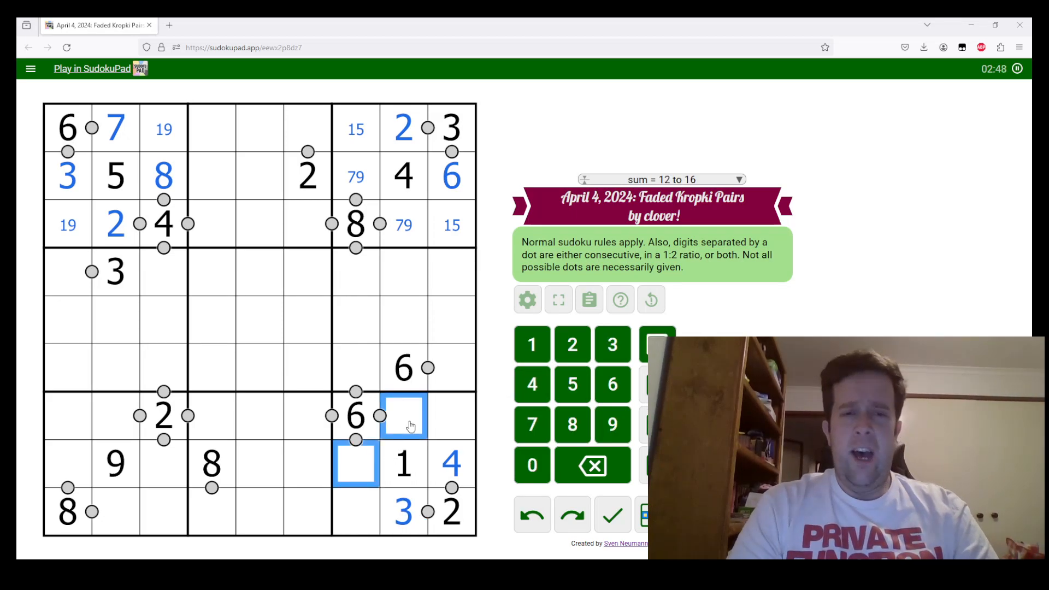
Step: Complete the top boxes and column 7, pencilling 3/6/7 in row 3's middle cells
left_click(403, 512)
type("367")
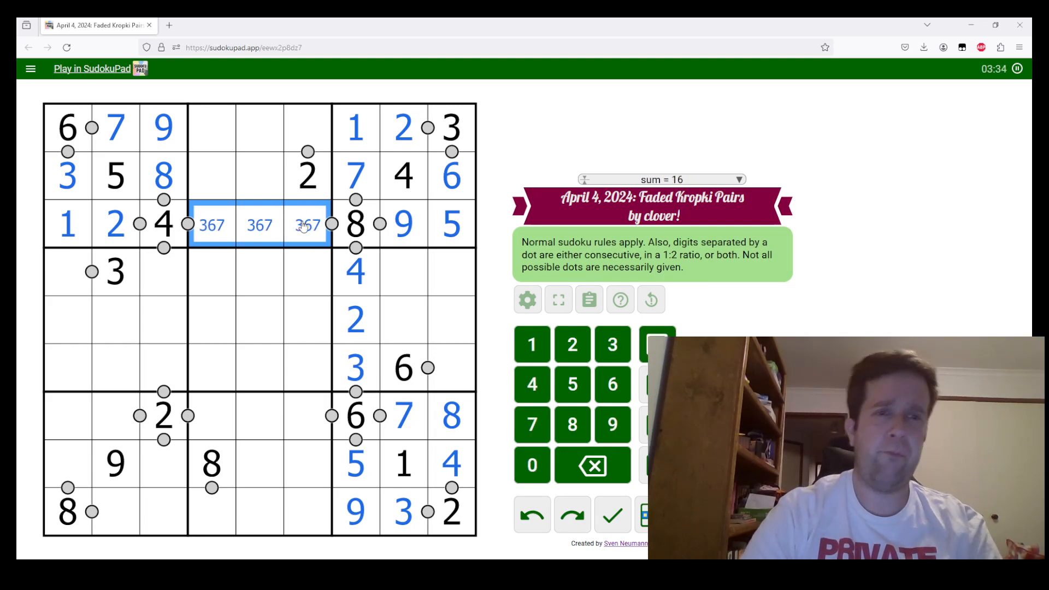
Step: Resolve row 3's middle cells to 3, 6 and 7
left_click(308, 225)
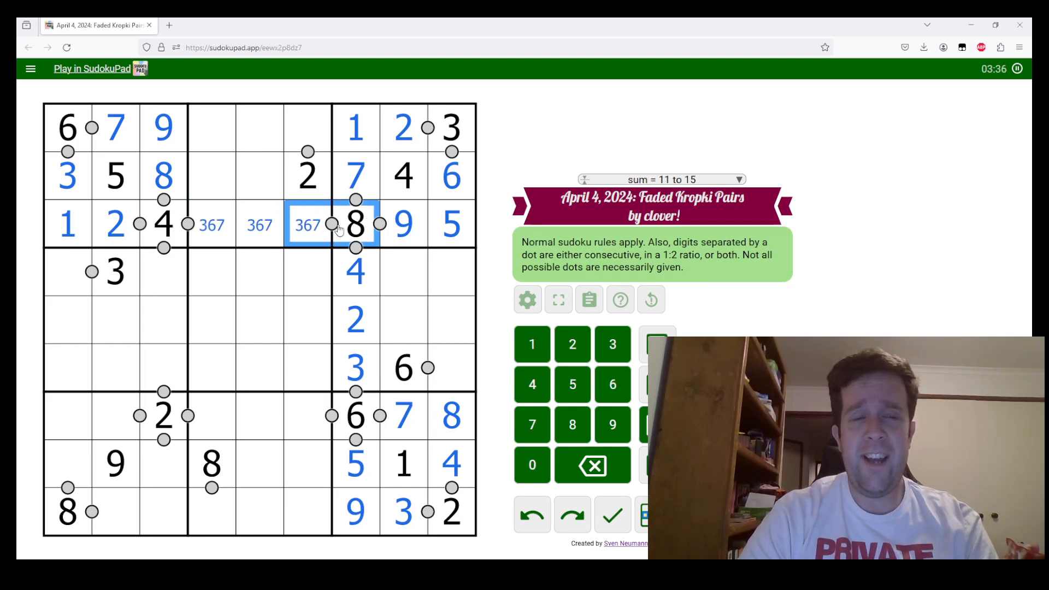
left_click(532, 424)
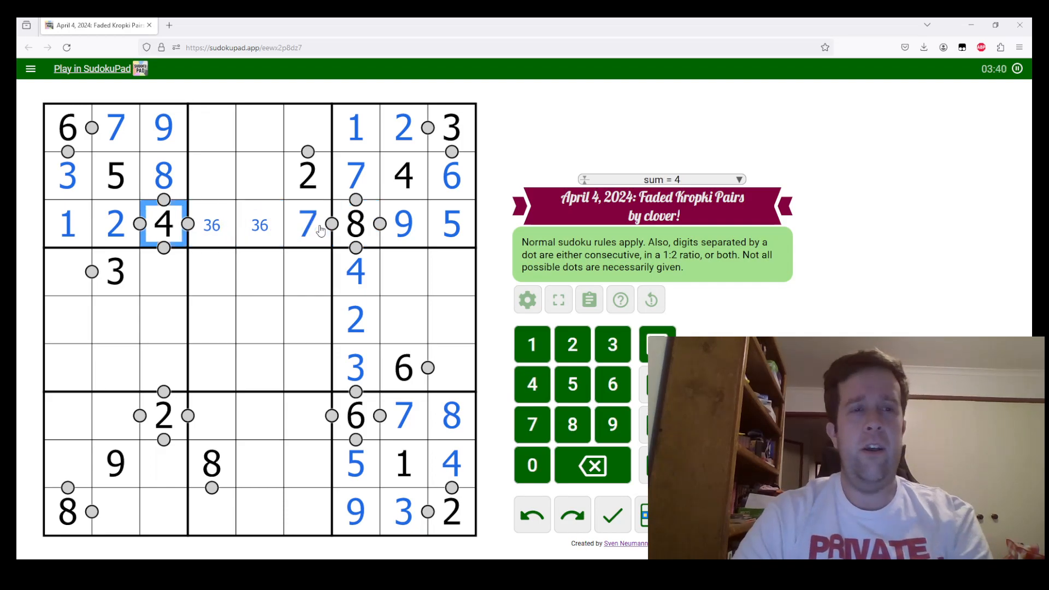
left_click(212, 225)
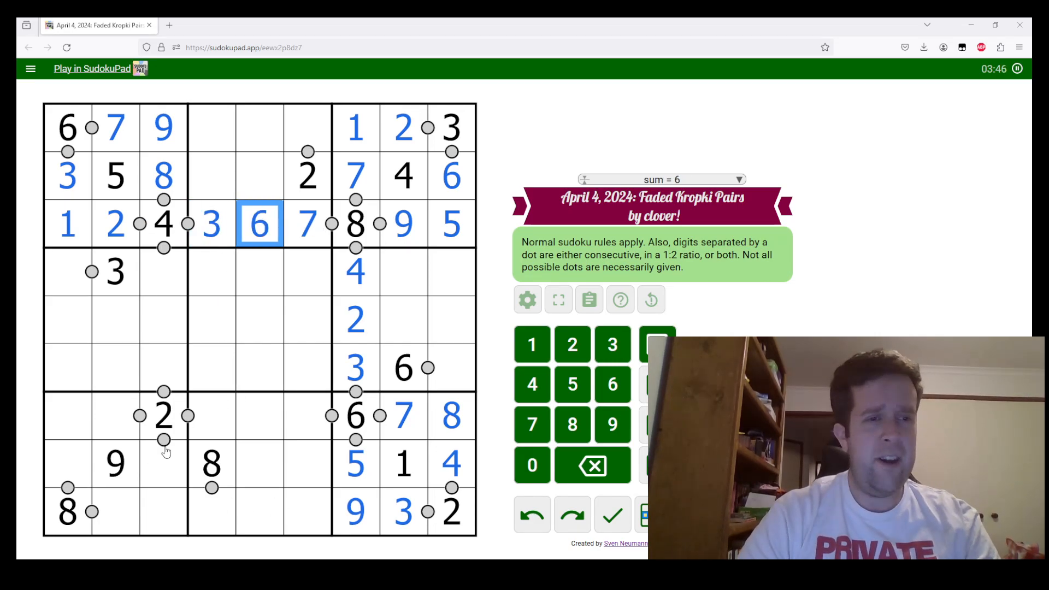
Step: Complete the bottom-left box with 5 and 1 in row 7 and 3 and 6 in column 3
left_click(67, 476)
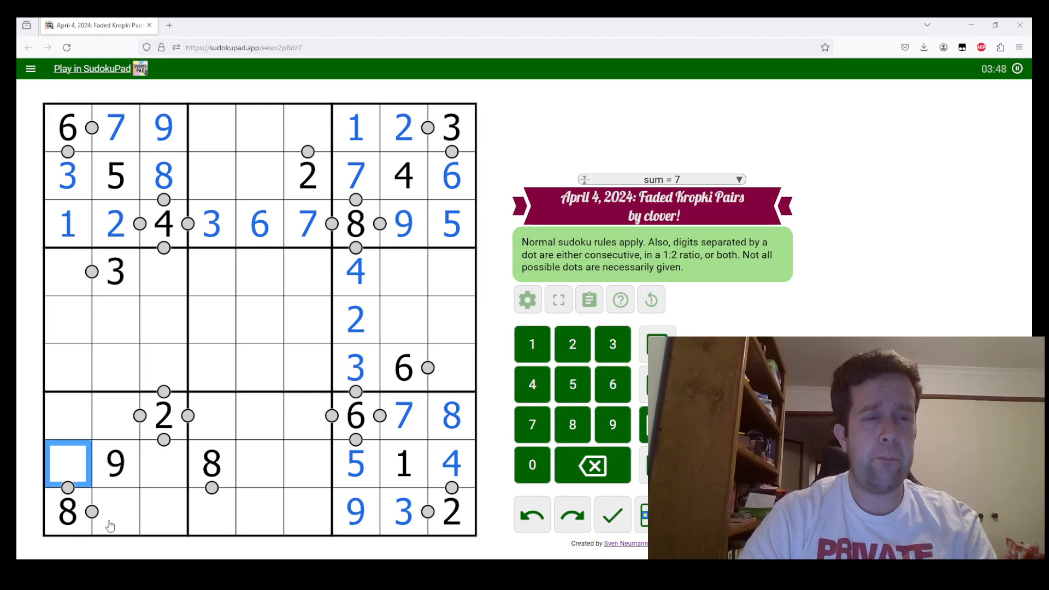
left_click(113, 519)
type("7")
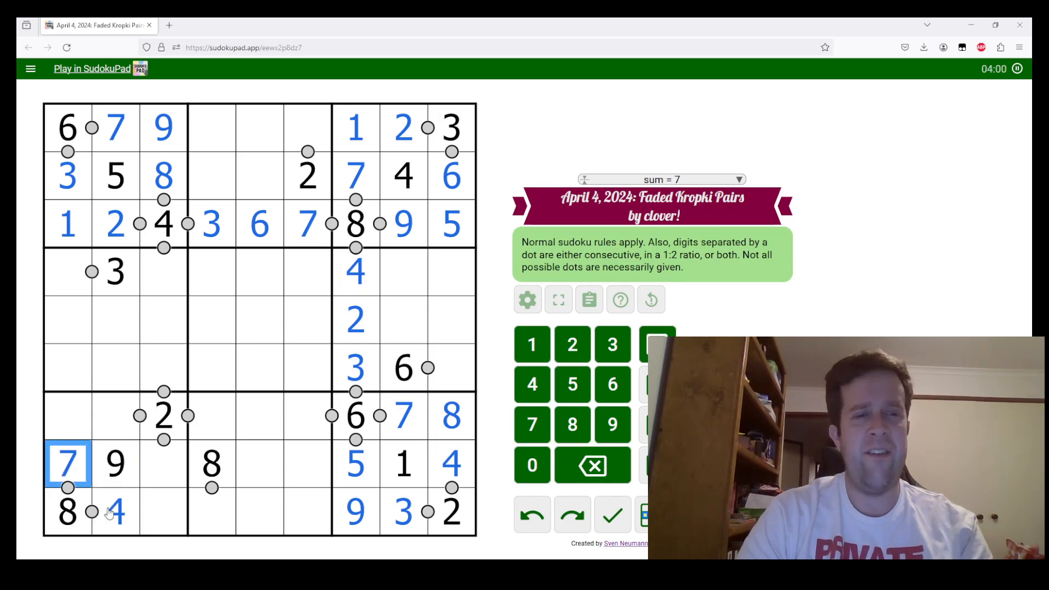
left_click(113, 429)
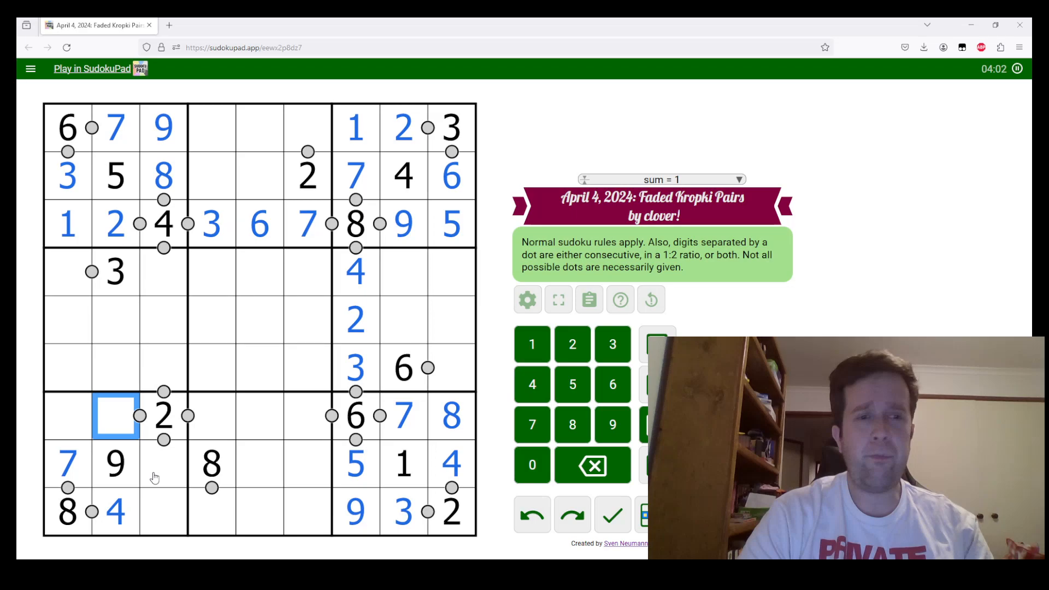
left_click(156, 476)
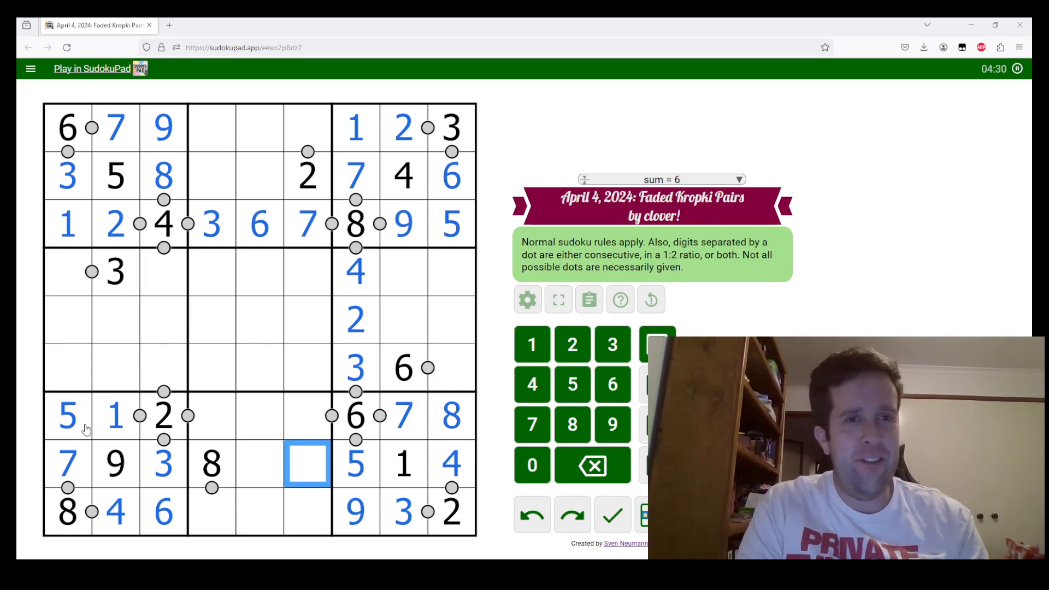
left_click(260, 465)
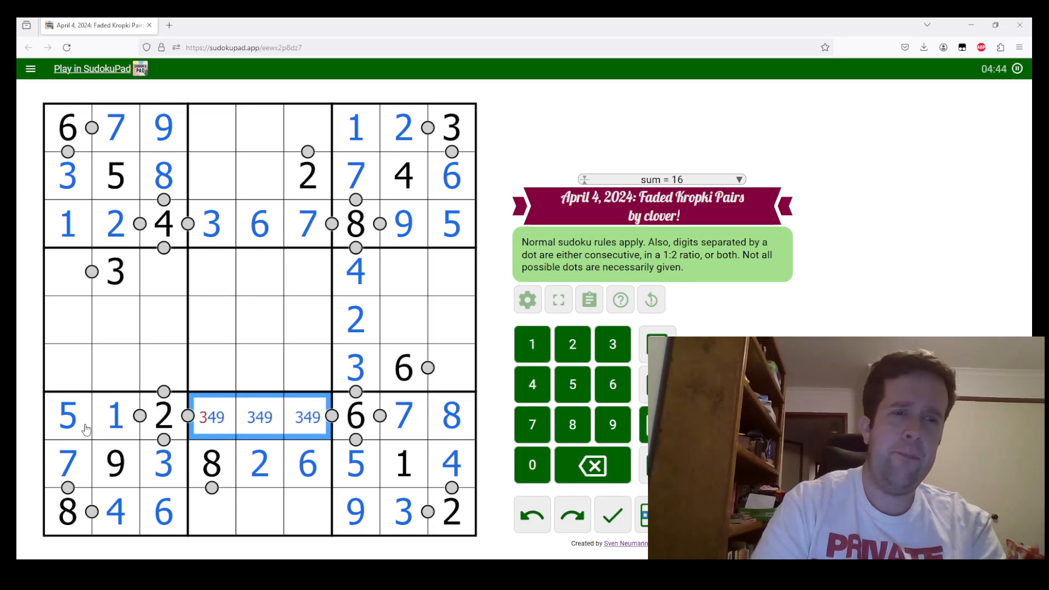
Step: Enter 4, 9, 3 in row 7's middle cells, 2 and 6 in row 8, and 5, 7, 1 in column 3
left_click(306, 432)
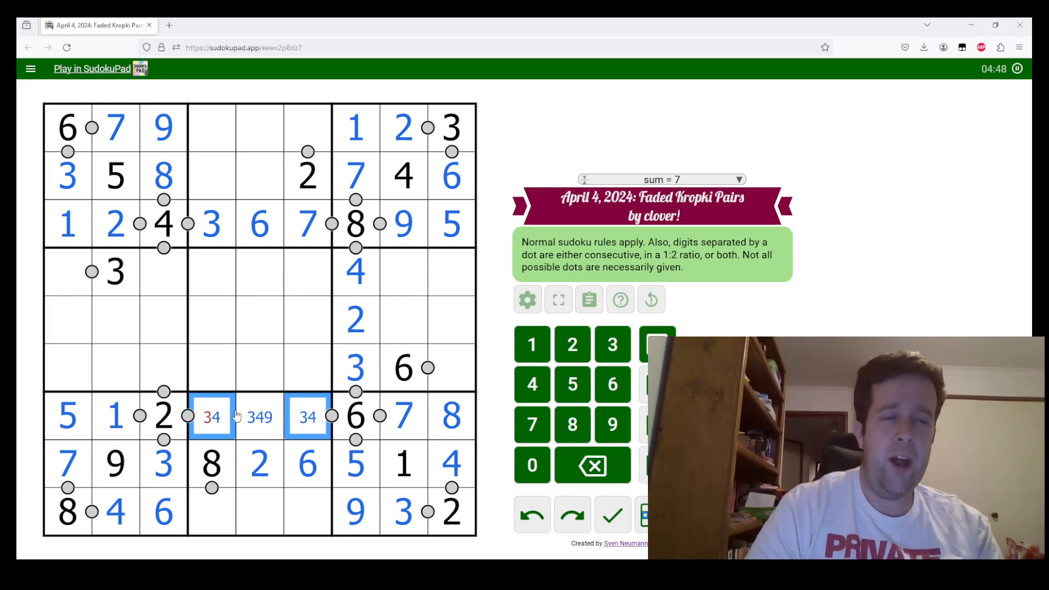
left_click(572, 424)
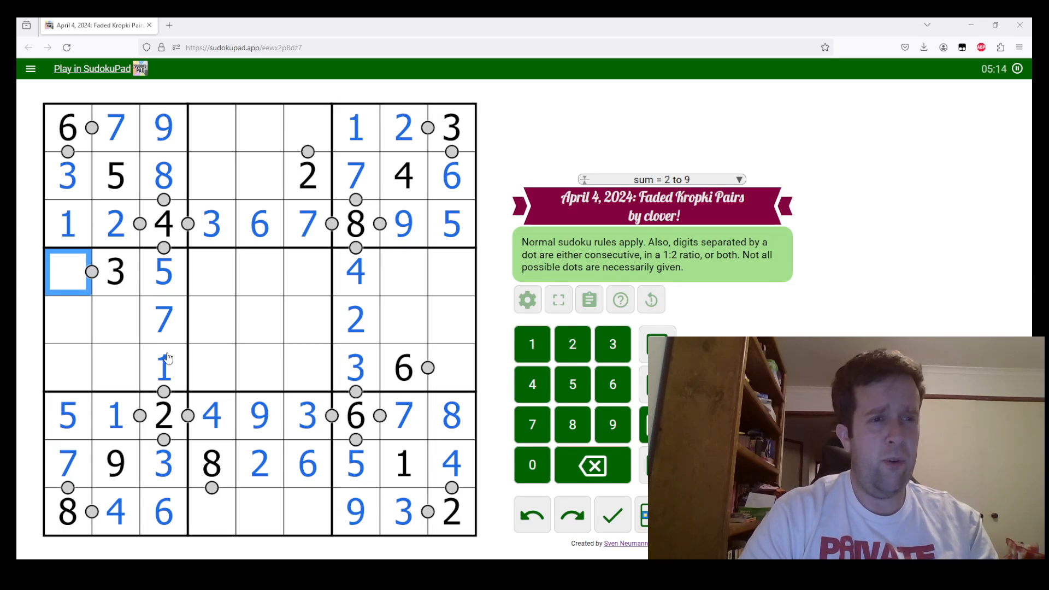
mouse_move(101, 329)
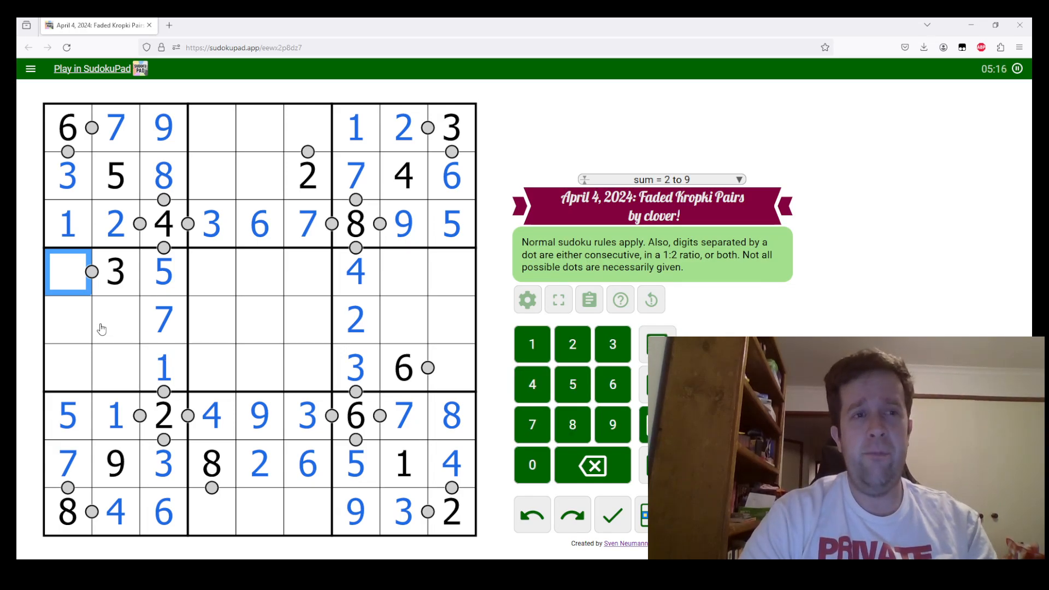
mouse_move(357, 252)
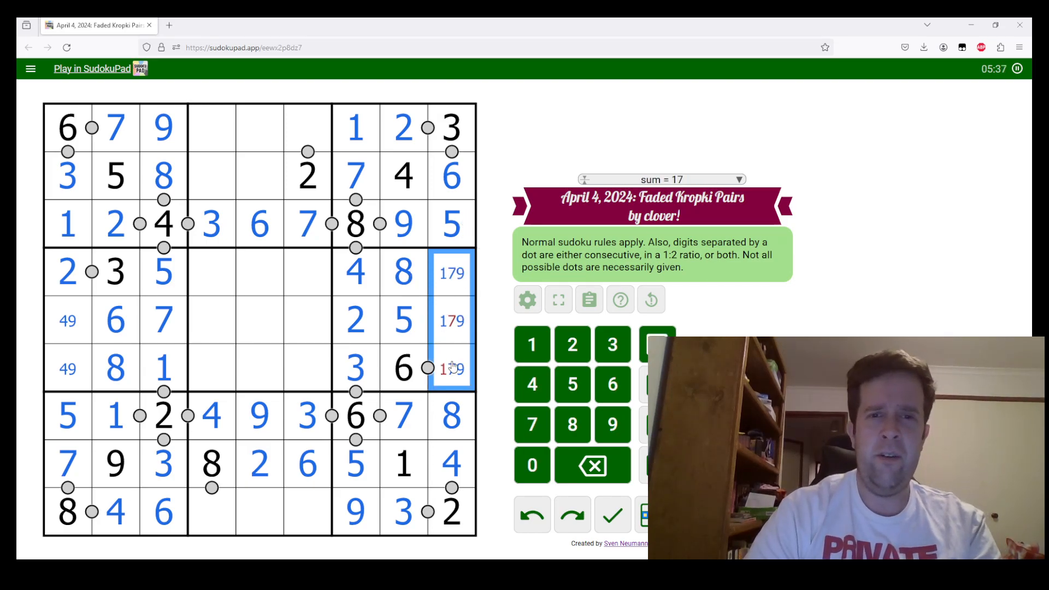
Step: Enter 2, 6, 8 with 4/9 marks middle-left, 8 and 5 in column 8, and 7 in r6c9
left_click(451, 368)
type("7")
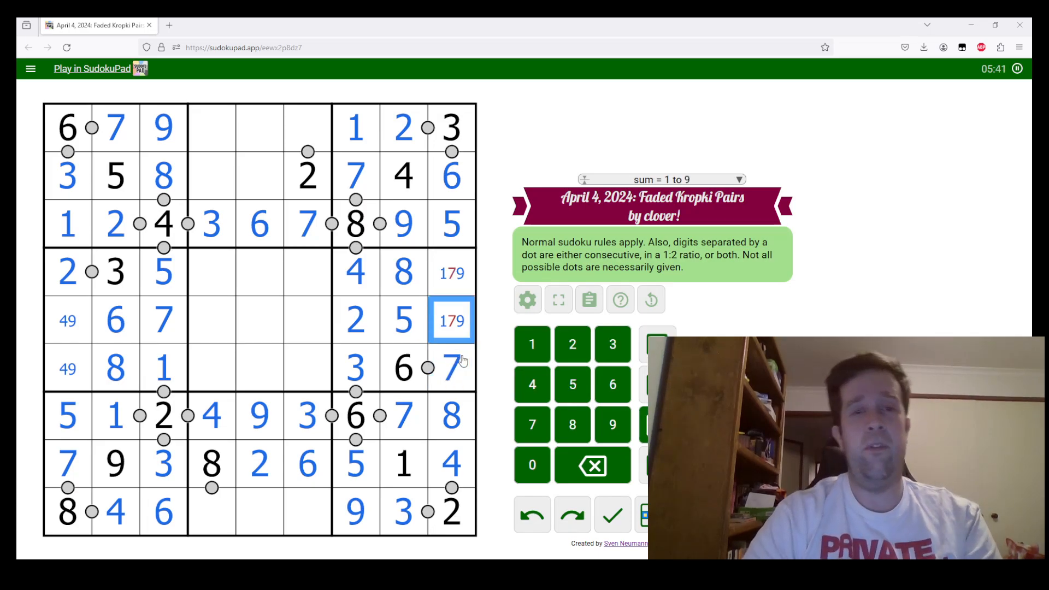
Step: Enter 5 in r1c4 and 7 in r9c4, pencil 4/8 and 1/5, and trim column 9 to 1/9
left_click(451, 366)
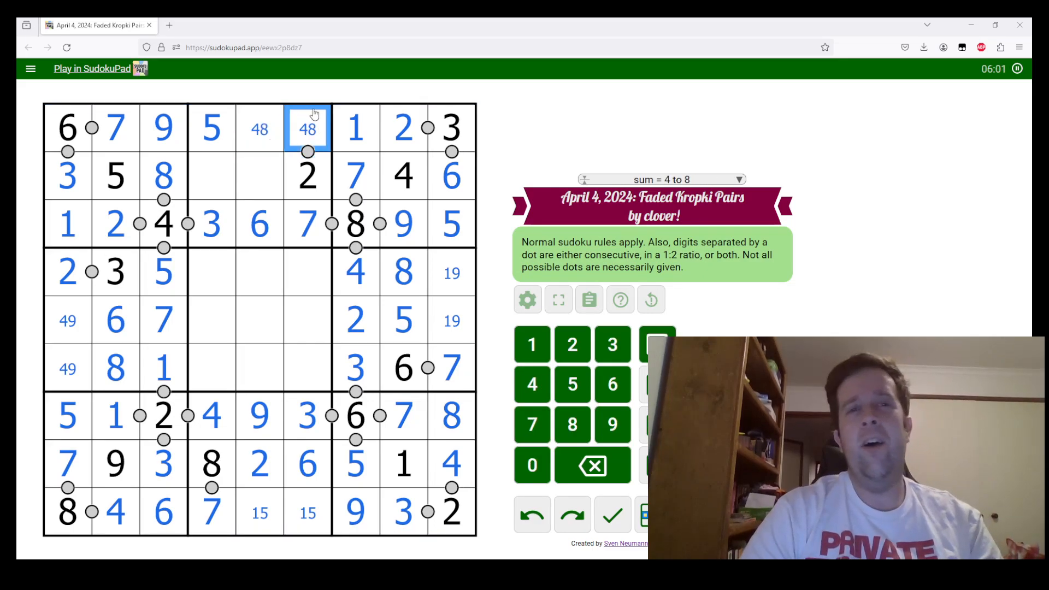
left_click(307, 129)
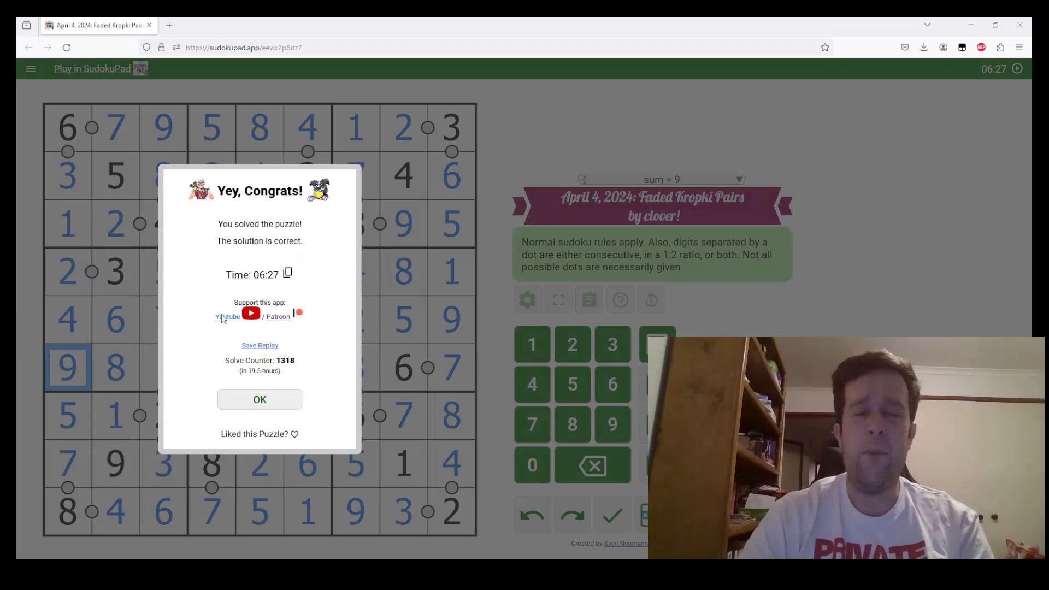
mouse_move(237, 319)
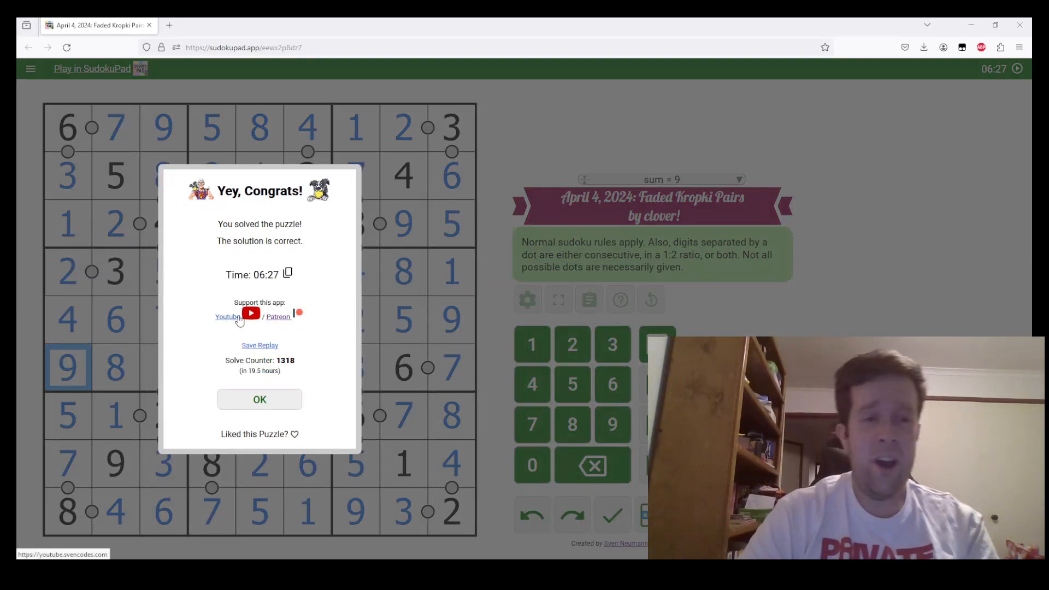
Step: Dismiss the 'Yey, Congrats!' dialog after the final digit completes the grid
left_click(259, 400)
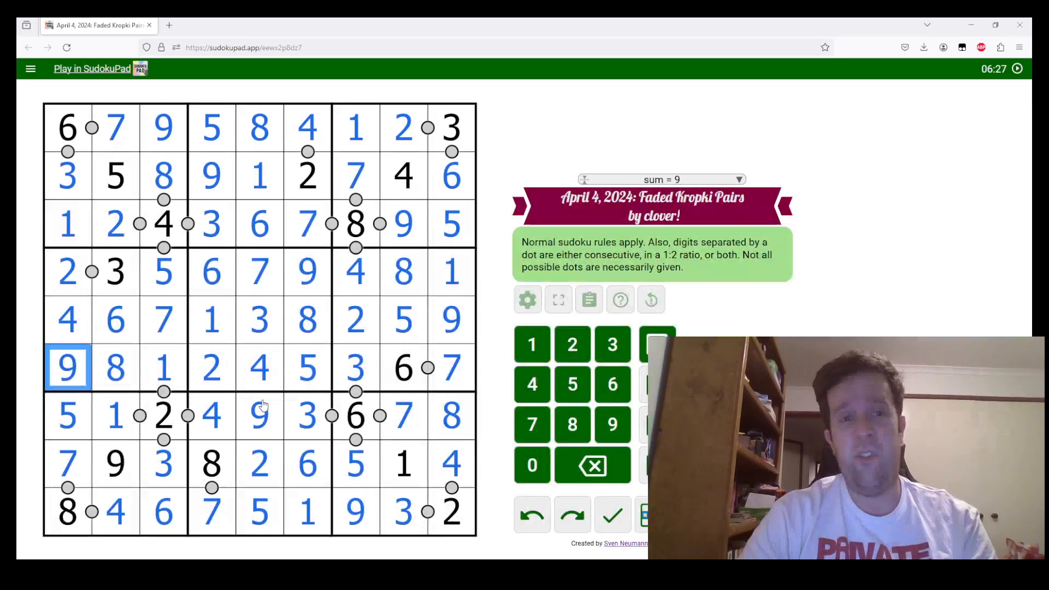